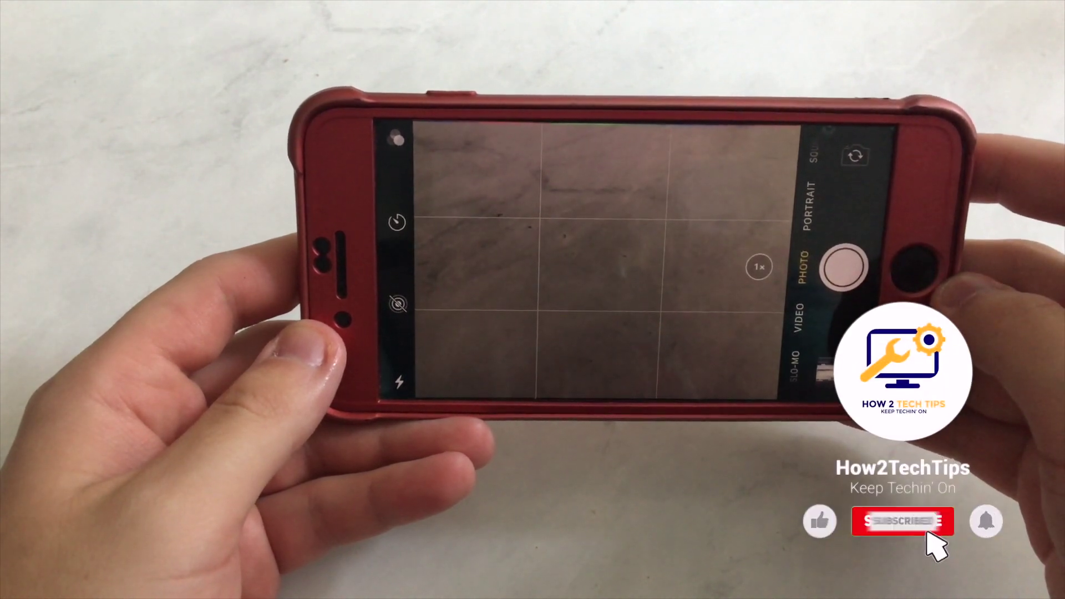
left_click(902, 521)
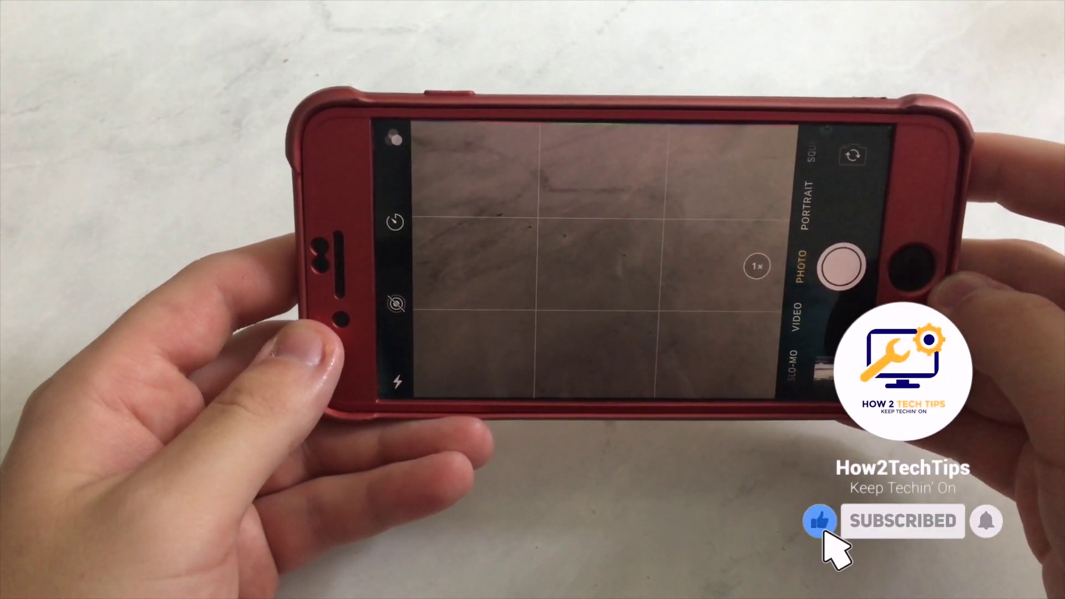